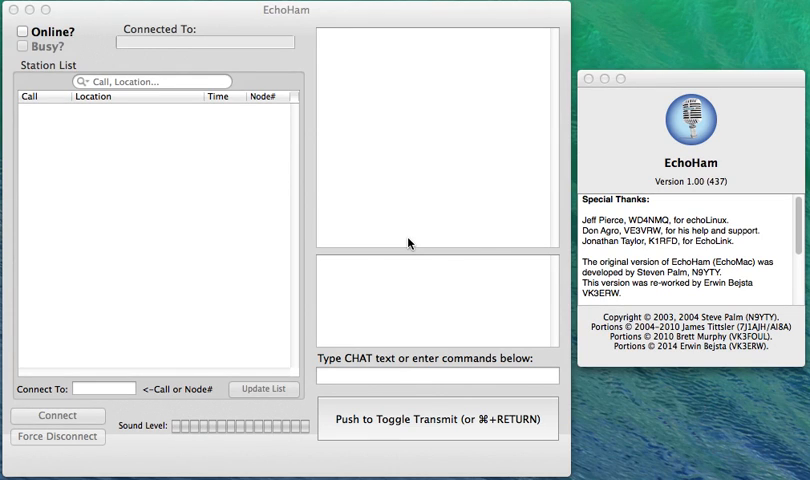
{"action": "mouse_move", "coordinate": [362, 236]}
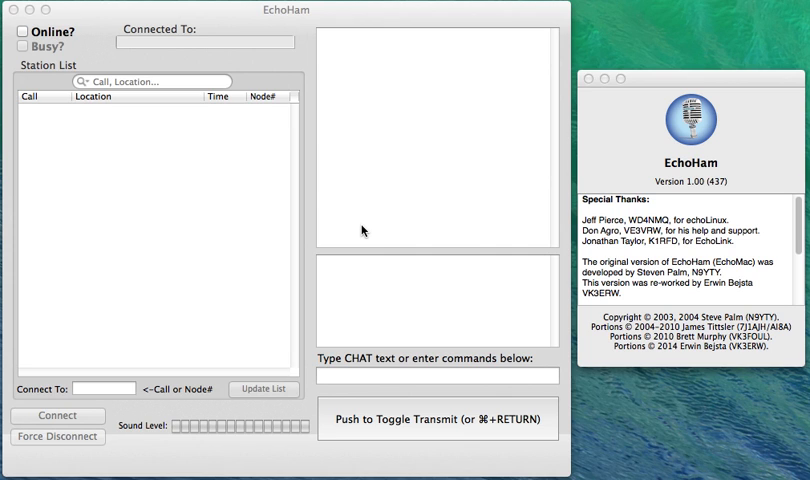
{"action": "mouse_move", "coordinate": [132, 16]}
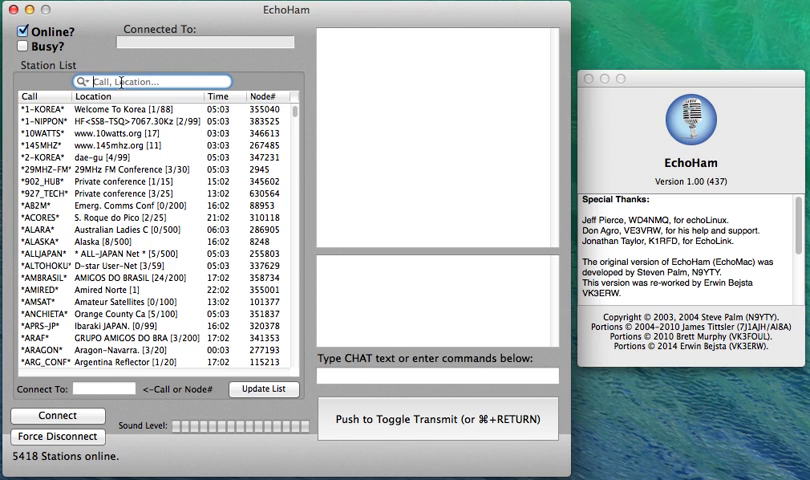
Filter the station list to stations matching 'echo'.
{"action": "type", "text": "echo"}
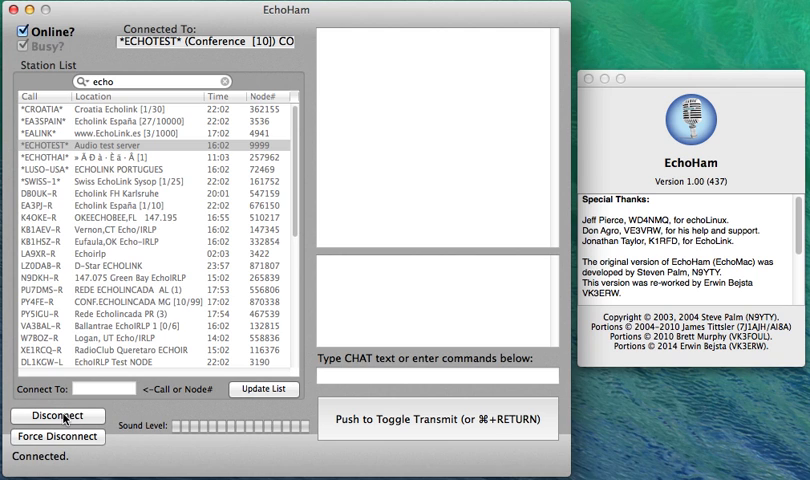
{"action": "mouse_move", "coordinate": [318, 460]}
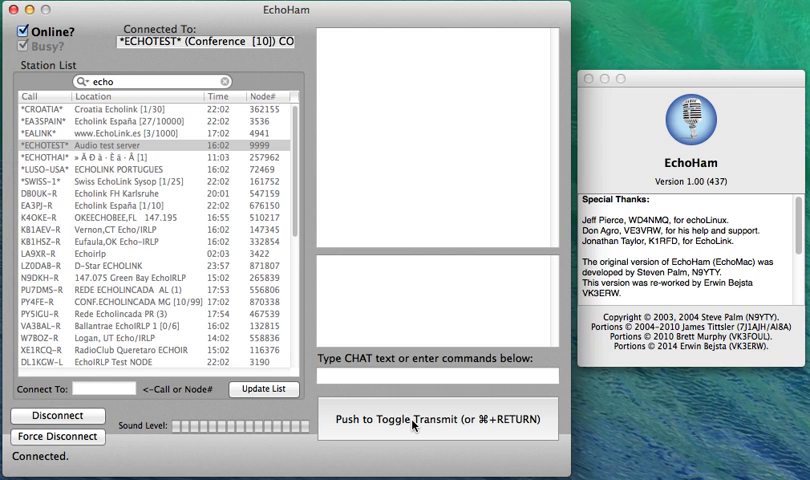
Transmit a short test to *ECHOTEST*, let it play back, then disconnect.
{"action": "left_click", "coordinate": [430, 420]}
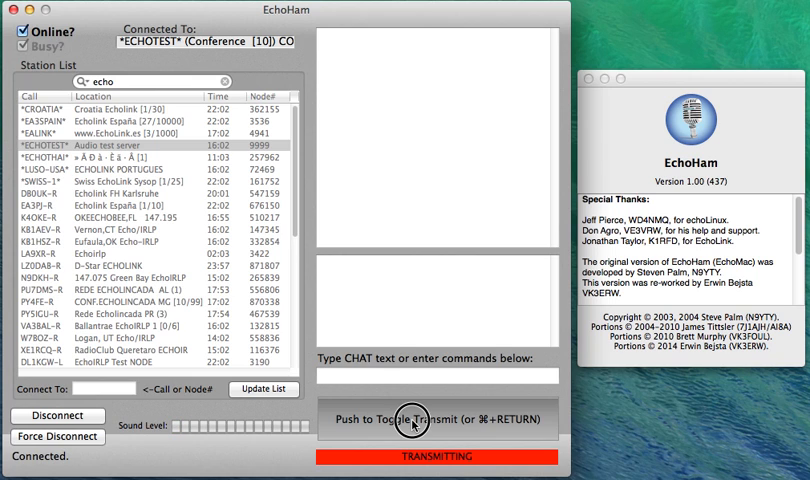
{"action": "left_click", "coordinate": [436, 420]}
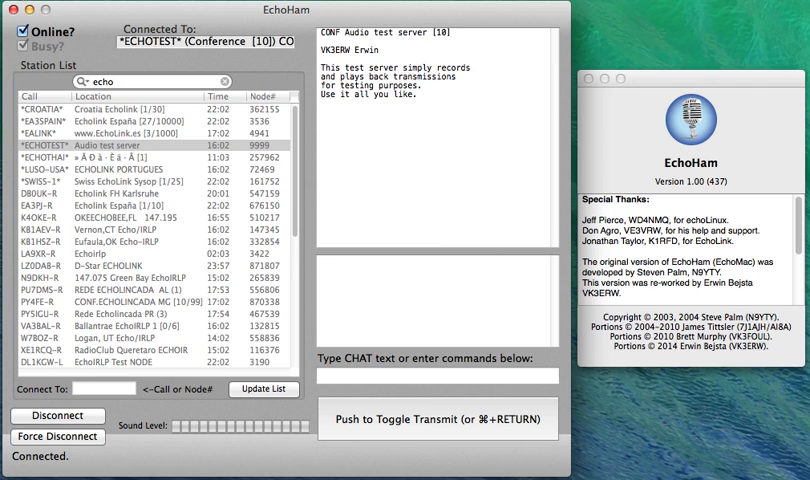
{"action": "left_click", "coordinate": [30, 6]}
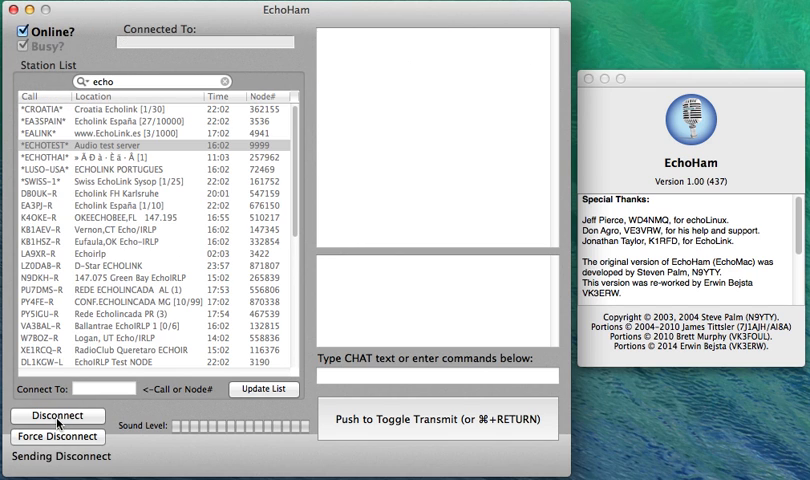
Wait for *ECHOTEST* to show Disconnected, then untick Online to log off EchoLink.
{"action": "left_click", "coordinate": [58, 416]}
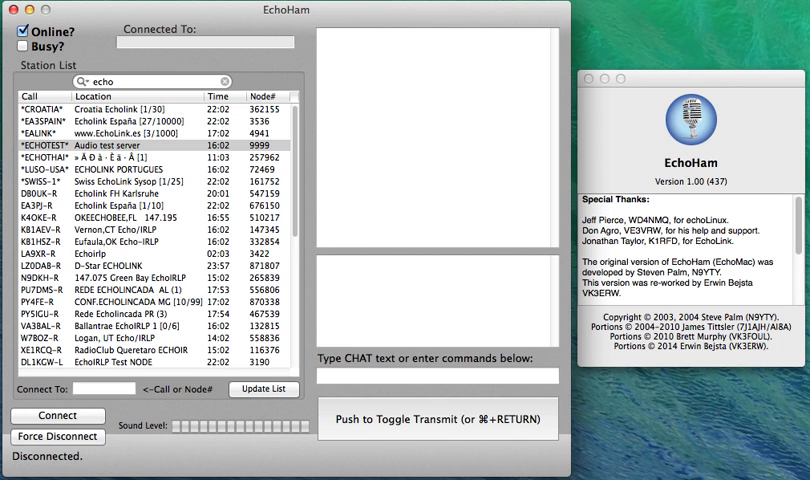
{"action": "left_click", "coordinate": [30, 8]}
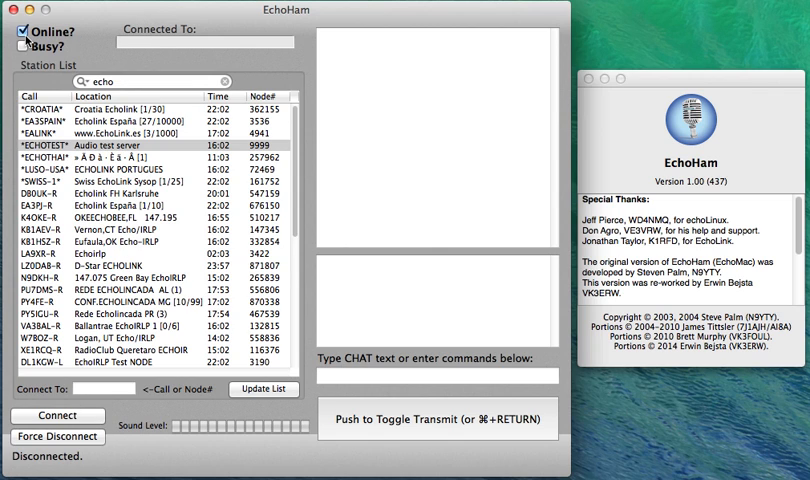
{"action": "left_click", "coordinate": [18, 32]}
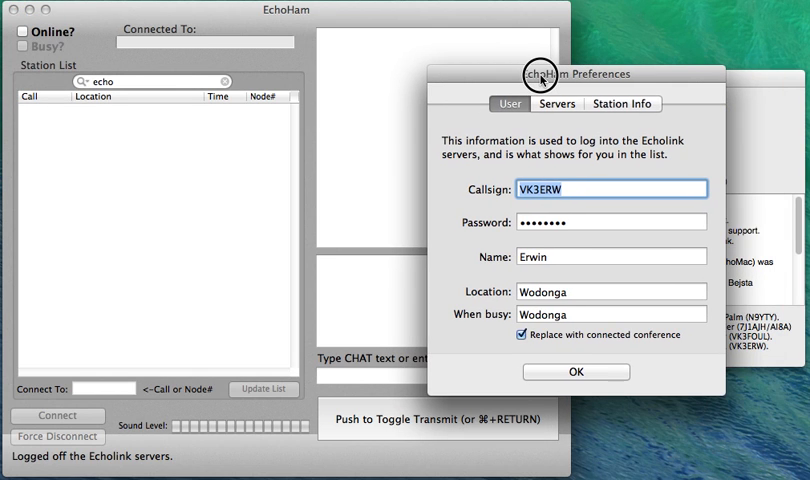
{"action": "mouse_move", "coordinate": [502, 192]}
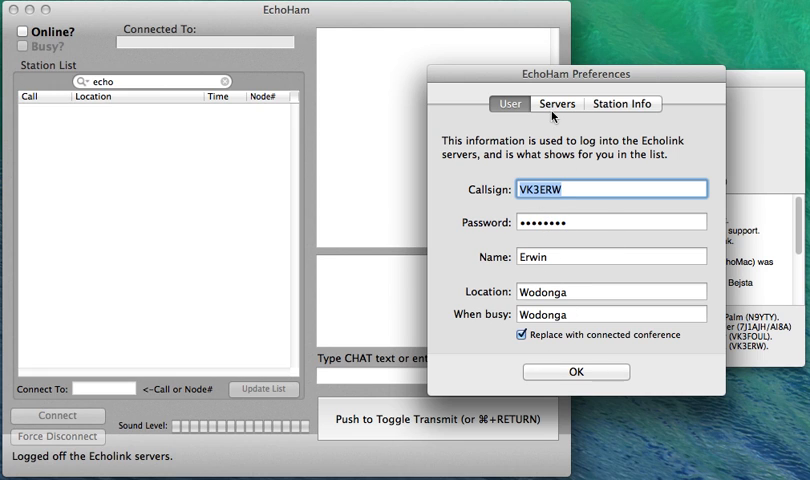
Review the four EchoLink server entries and user login details, then close preferences unchanged.
{"action": "left_click", "coordinate": [556, 104]}
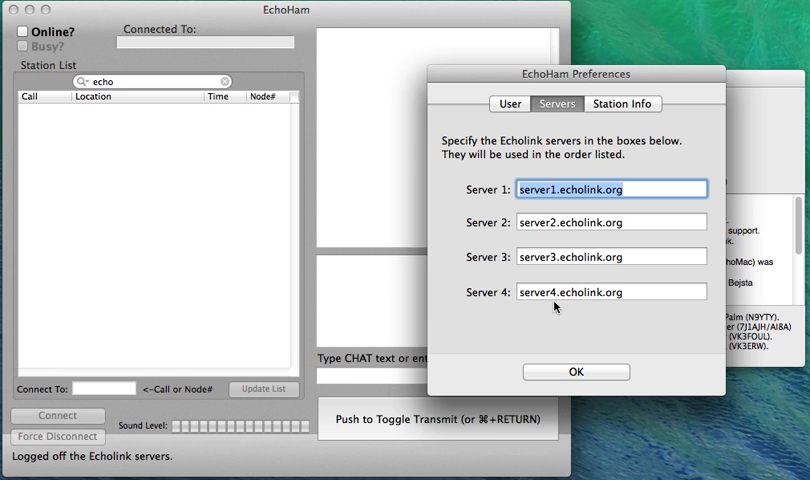
{"action": "mouse_move", "coordinate": [568, 320]}
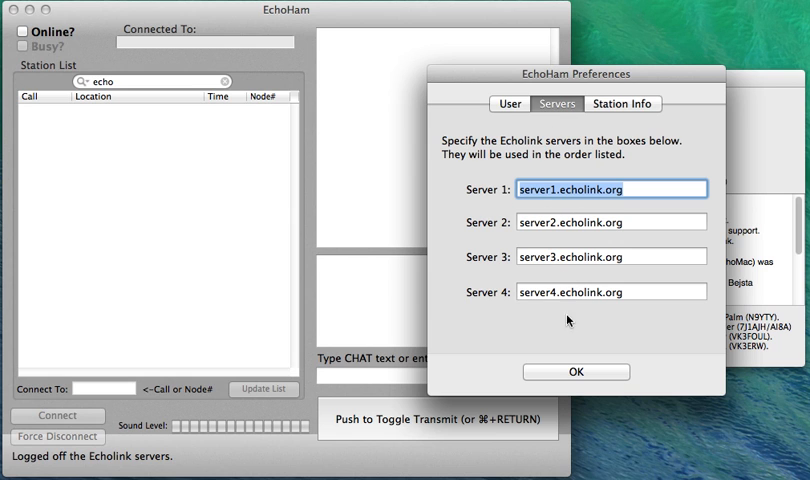
{"action": "left_click", "coordinate": [510, 104]}
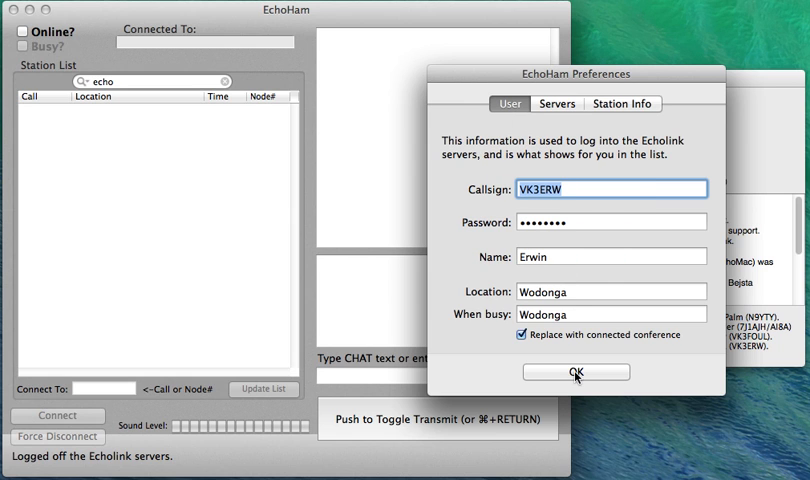
{"action": "left_click", "coordinate": [576, 372]}
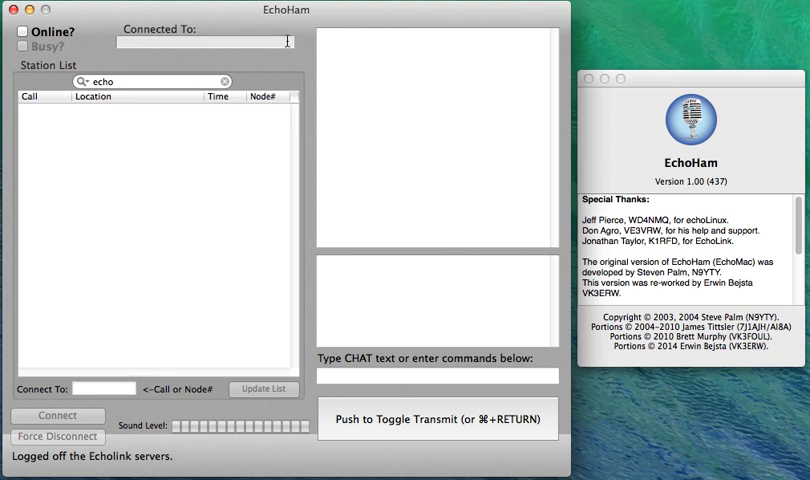